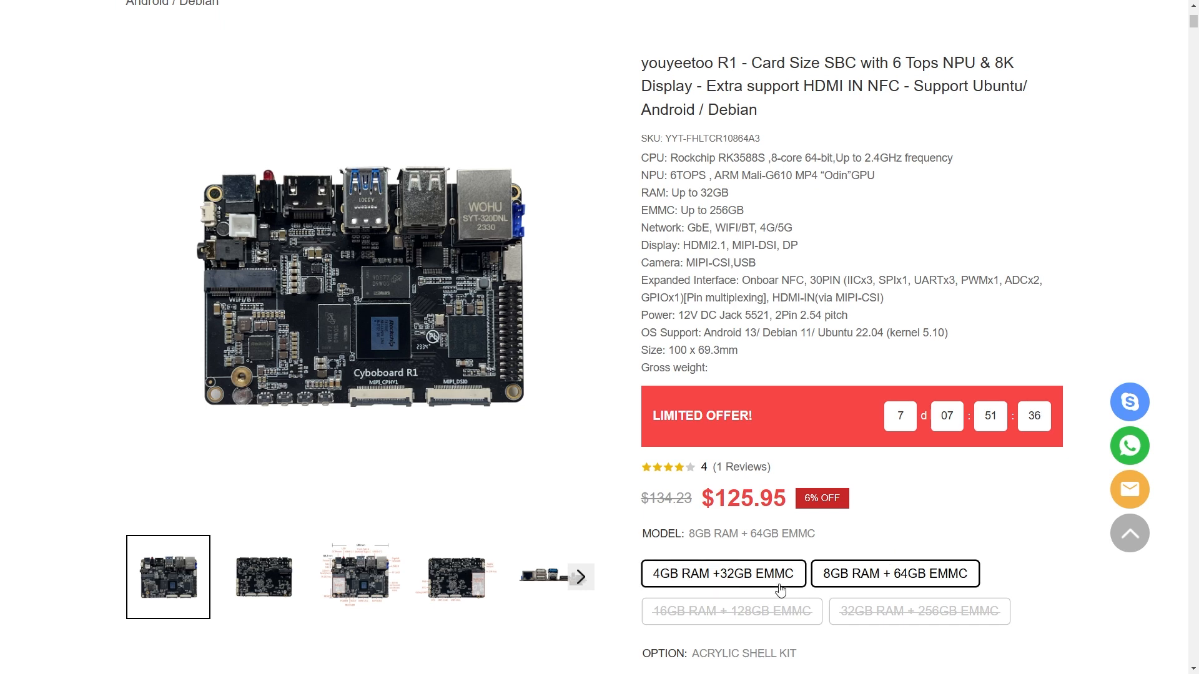
Compare prices of the 4GB+32GB, 16GB+128GB and 32GB+256GB R1 models.
{"action": "left_click", "coordinate": [722, 574]}
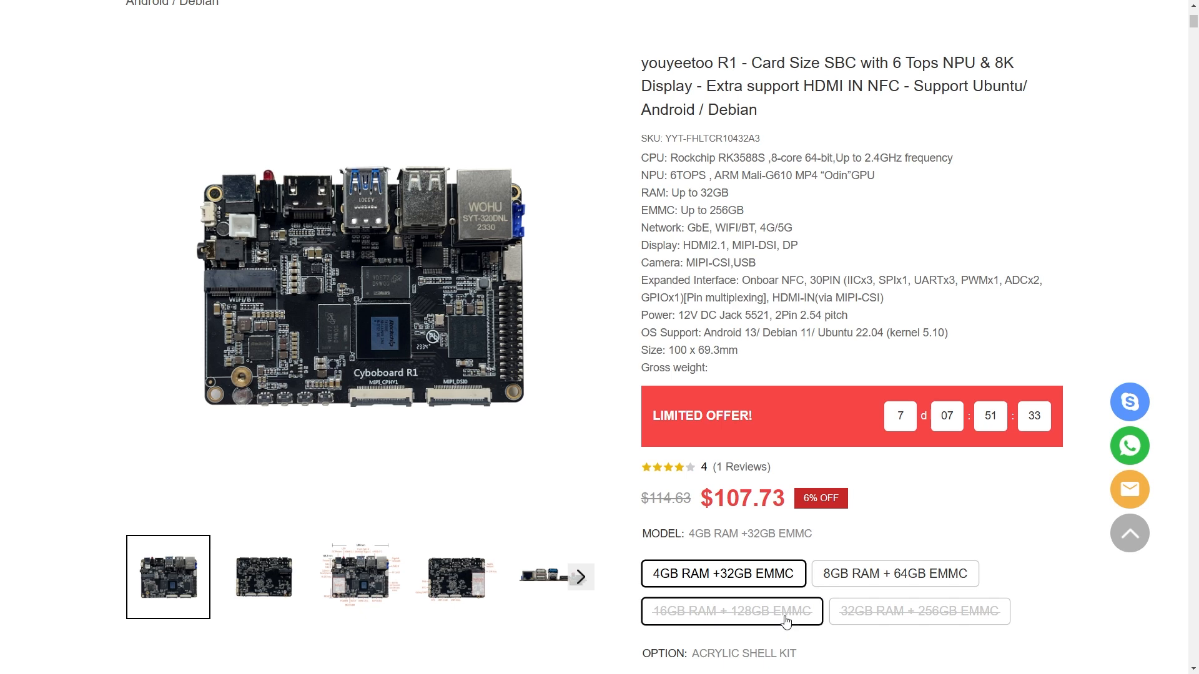
{"action": "left_click", "coordinate": [731, 611]}
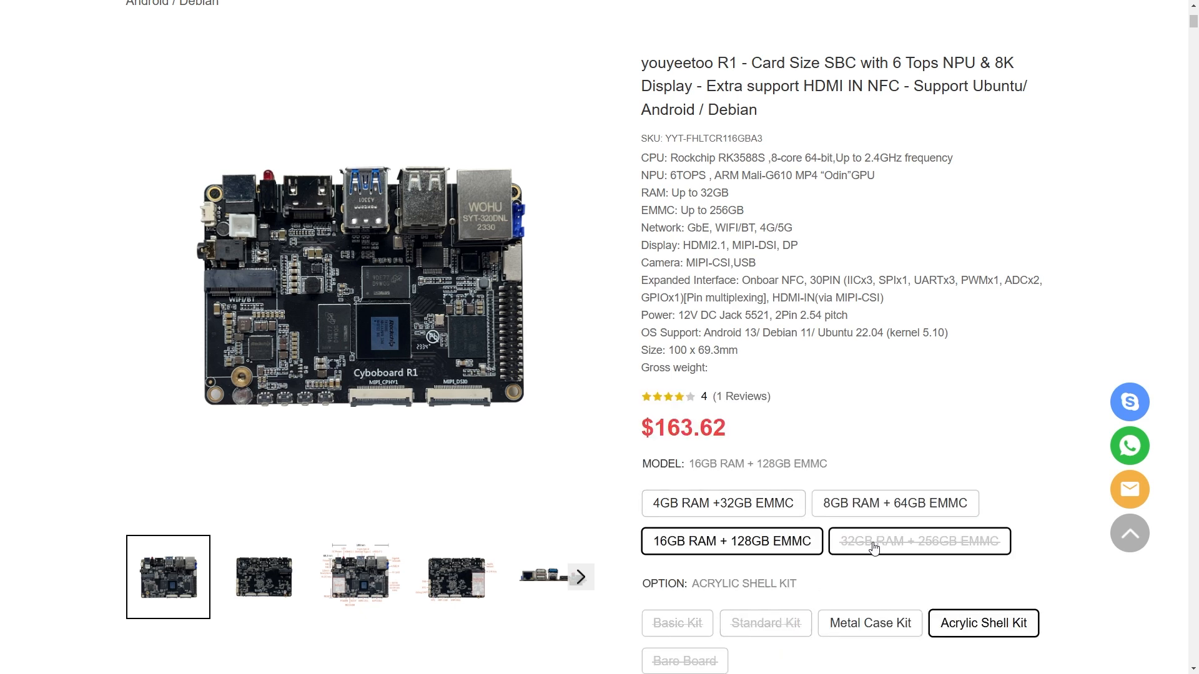
{"action": "left_click", "coordinate": [919, 542]}
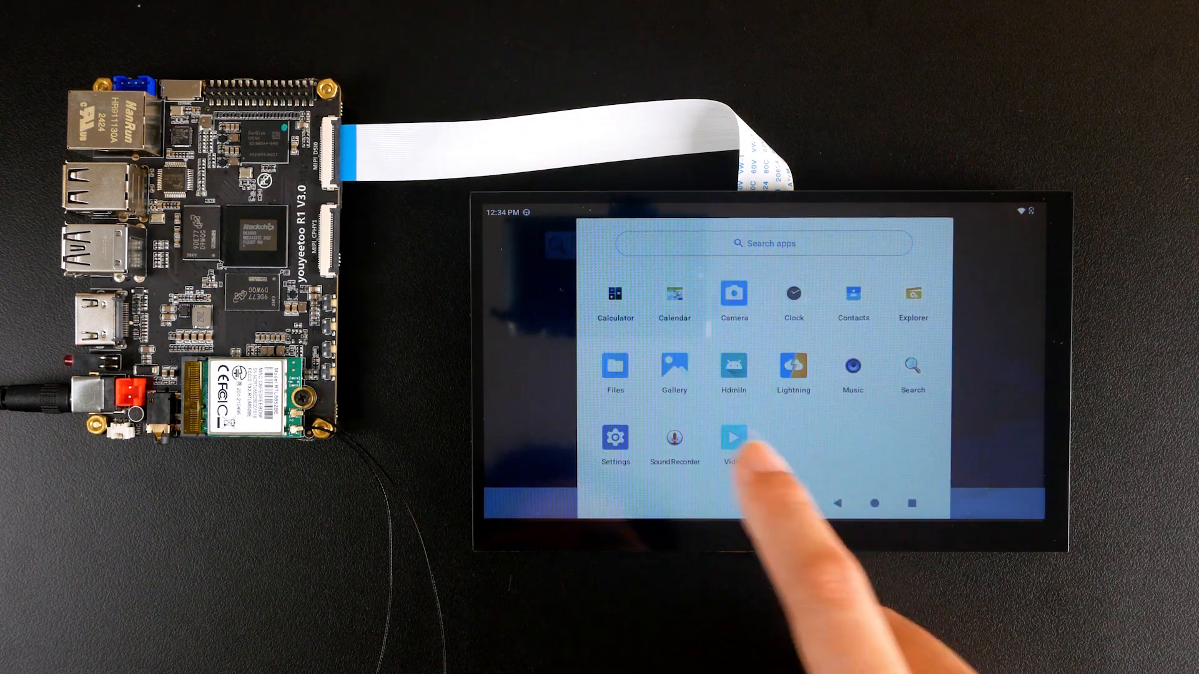
Go to About tablet in Android Settings from the app drawer.
{"action": "left_click", "coordinate": [614, 438]}
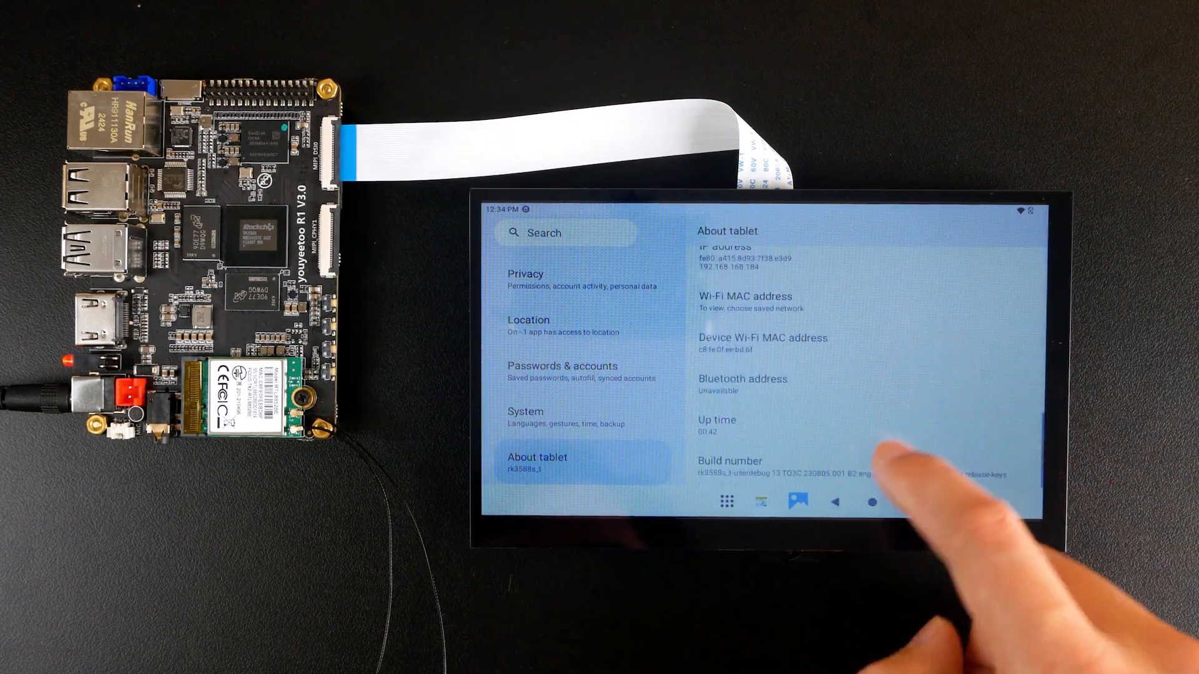
{"action": "left_click", "coordinate": [872, 467]}
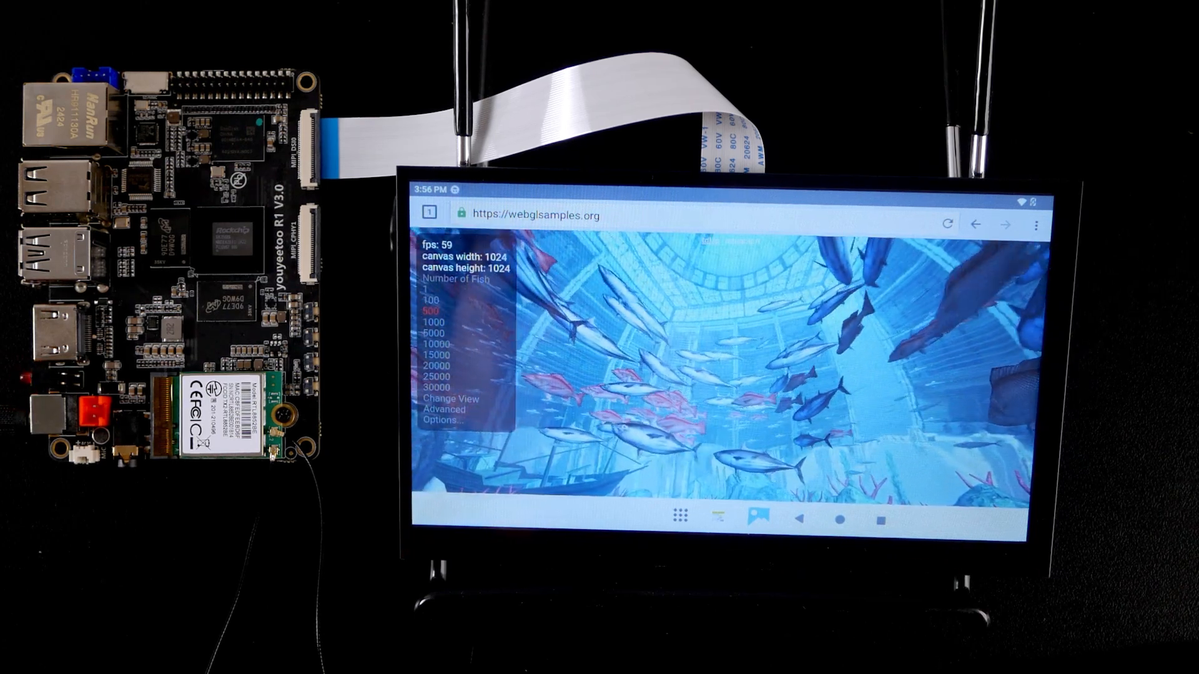
Choose the 500-fish option in the WebGL Aquarium demo.
{"action": "left_click", "coordinate": [433, 311]}
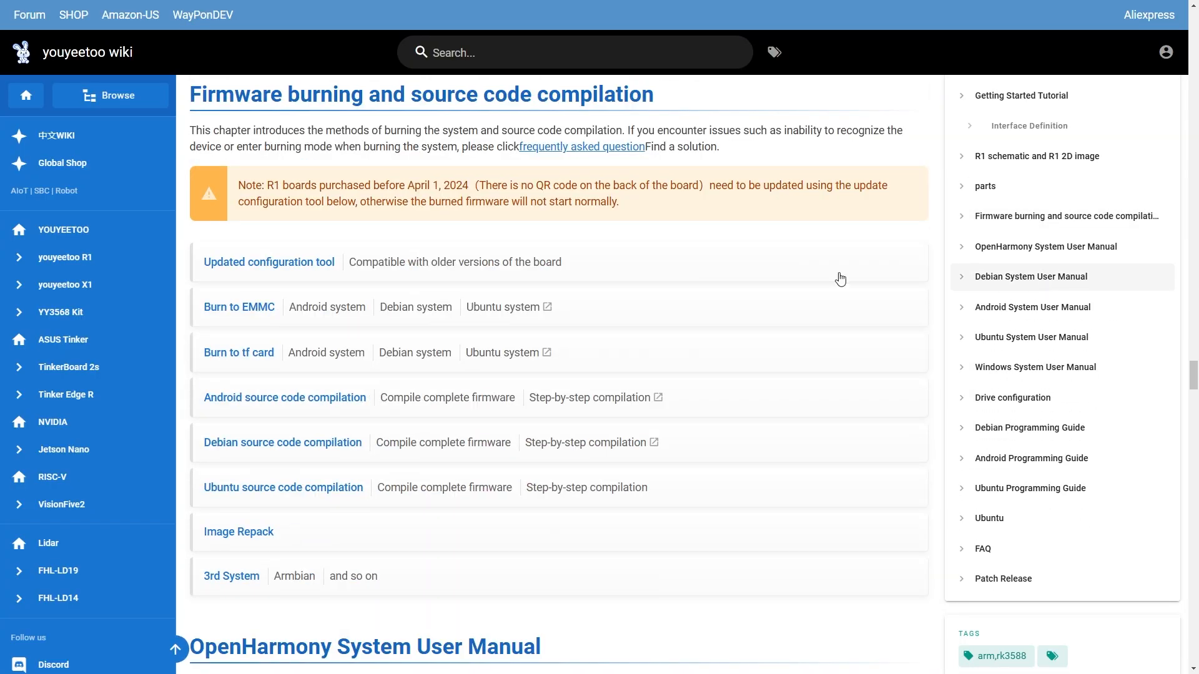
Go to the Burn to EMMC guide and scroll through it.
{"action": "left_click", "coordinate": [238, 307]}
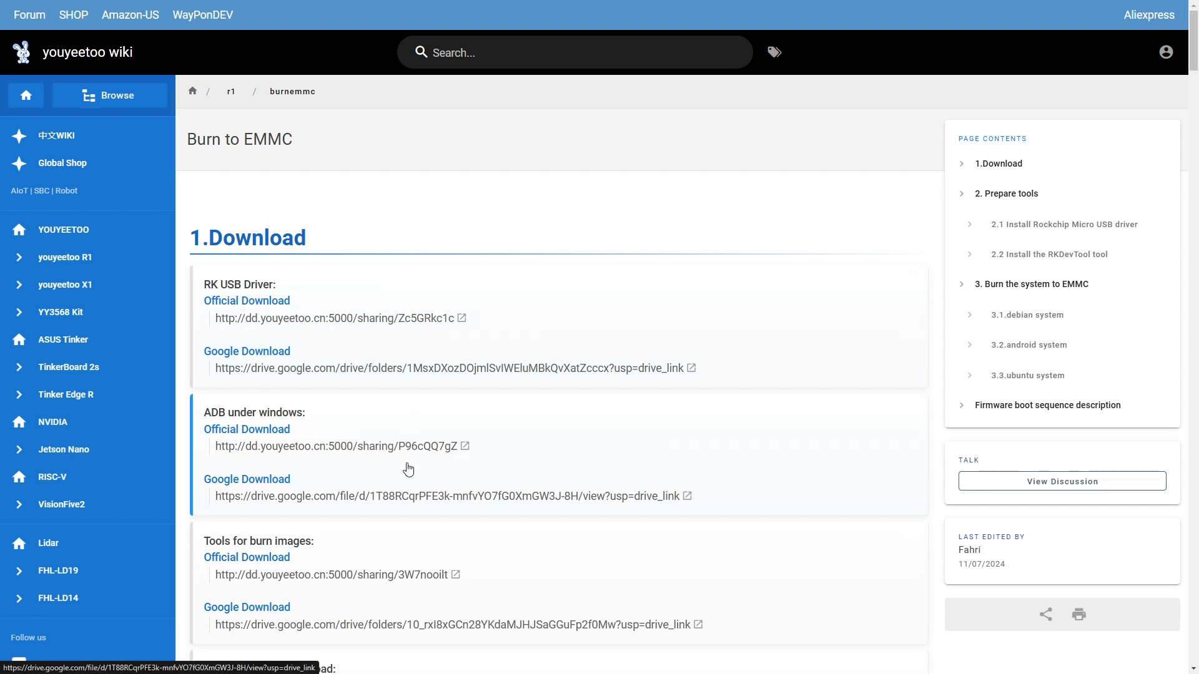
{"action": "scroll", "scroll_direction": "down", "scroll_amount": 3}
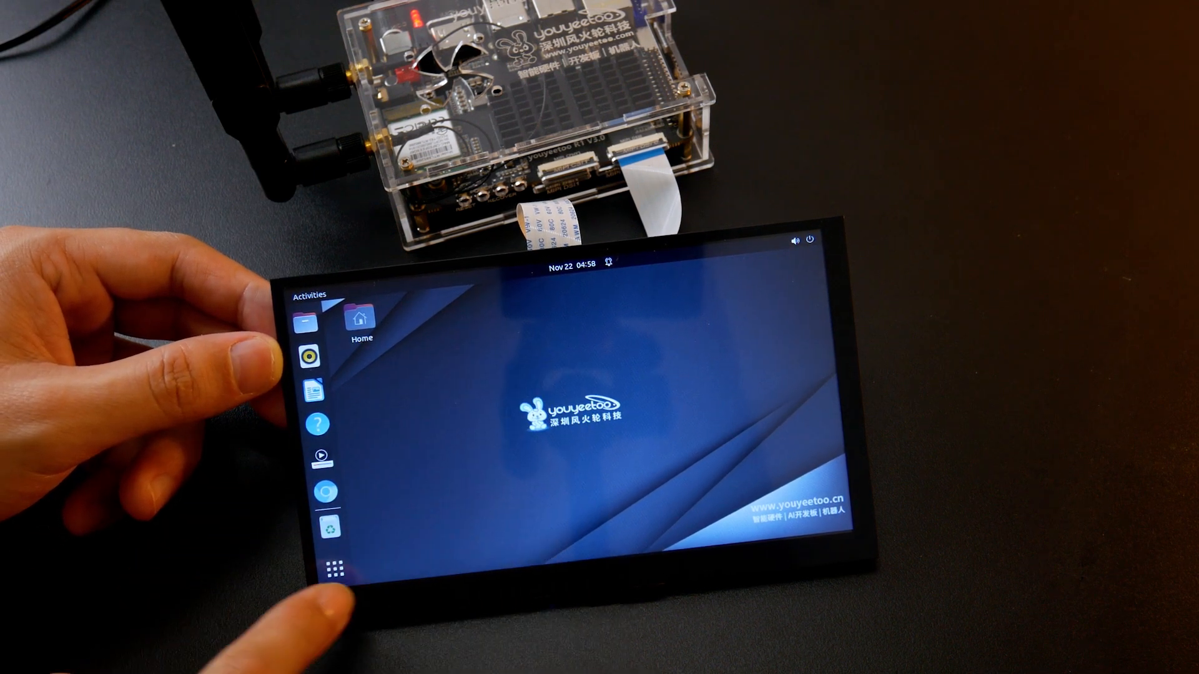
Show all applications from the dock, swipe the pages and launch the Disks utility.
{"action": "left_click", "coordinate": [331, 568]}
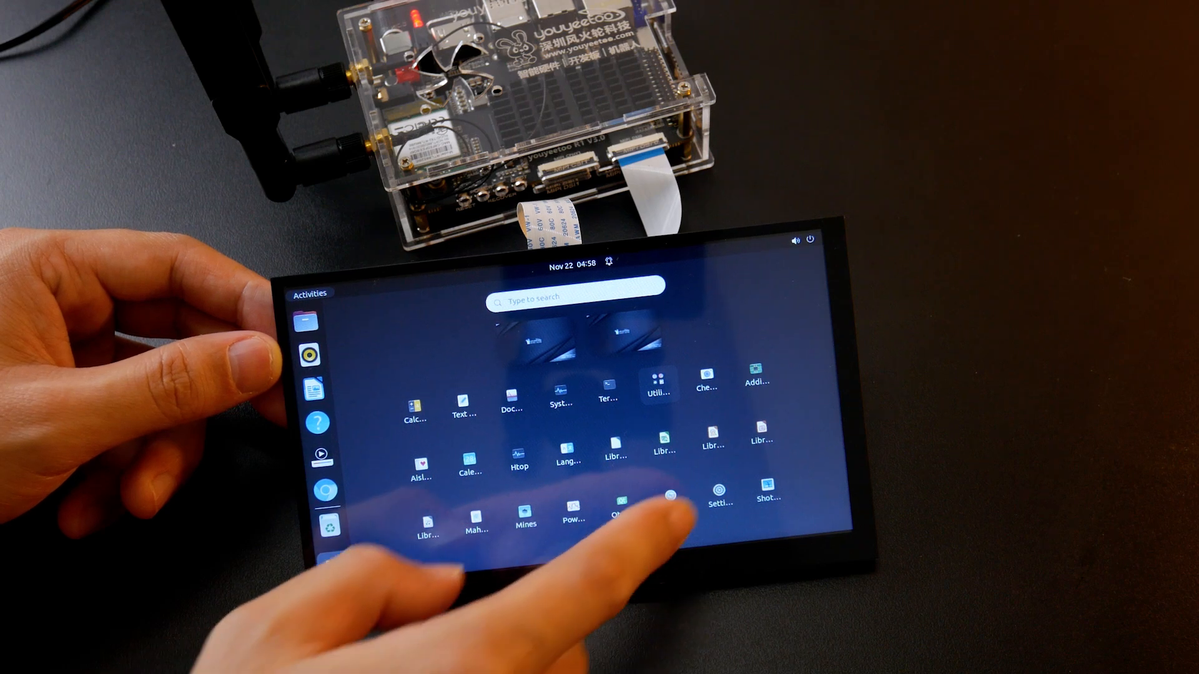
{"action": "scroll", "scroll_direction": "left", "scroll_amount": 3}
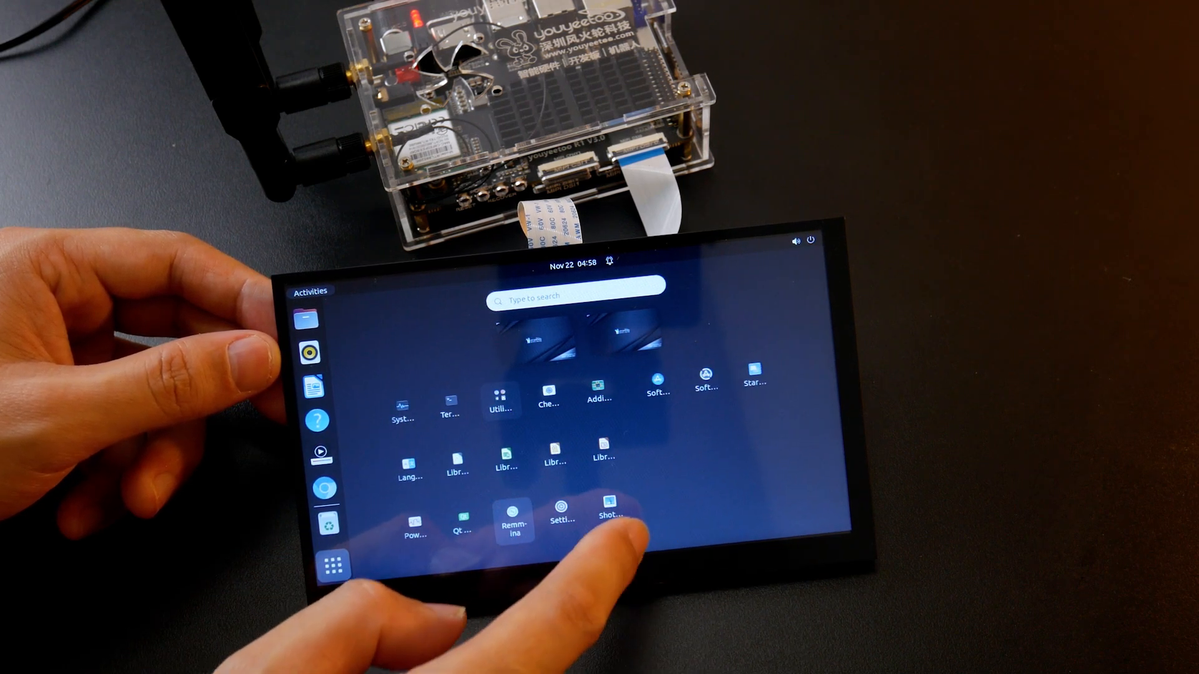
{"action": "left_click", "coordinate": [561, 508]}
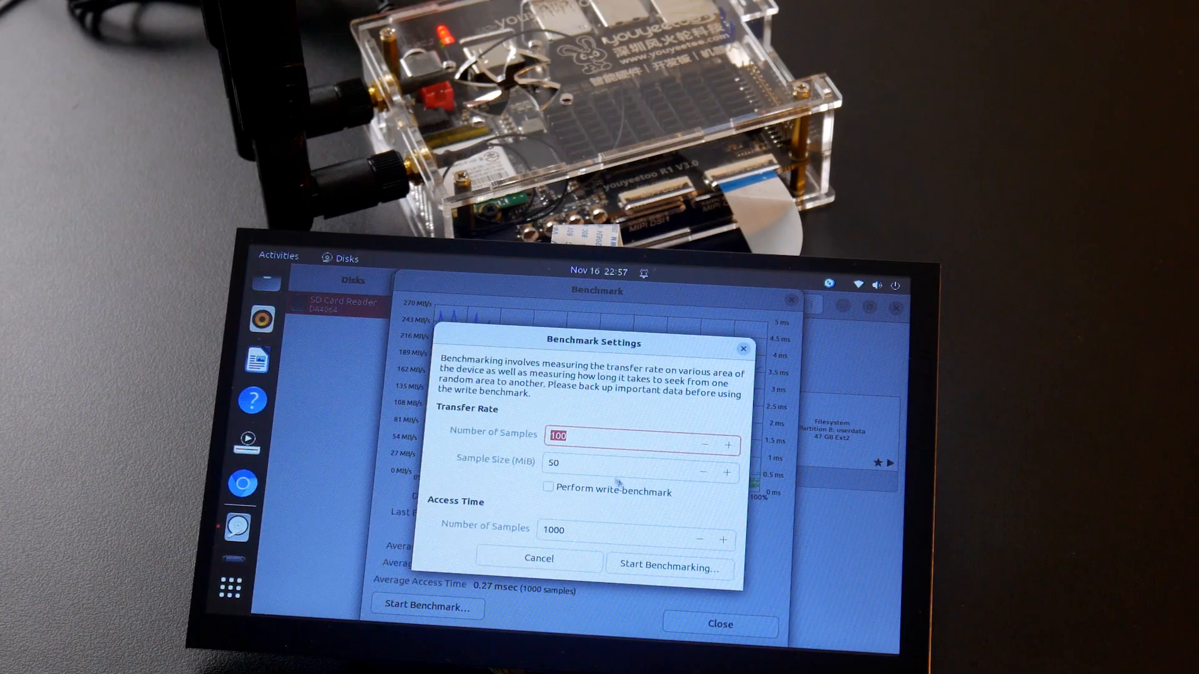
Begin benchmarking the DA4064 drive with 100 samples of 50 MiB.
{"action": "left_click", "coordinate": [668, 569]}
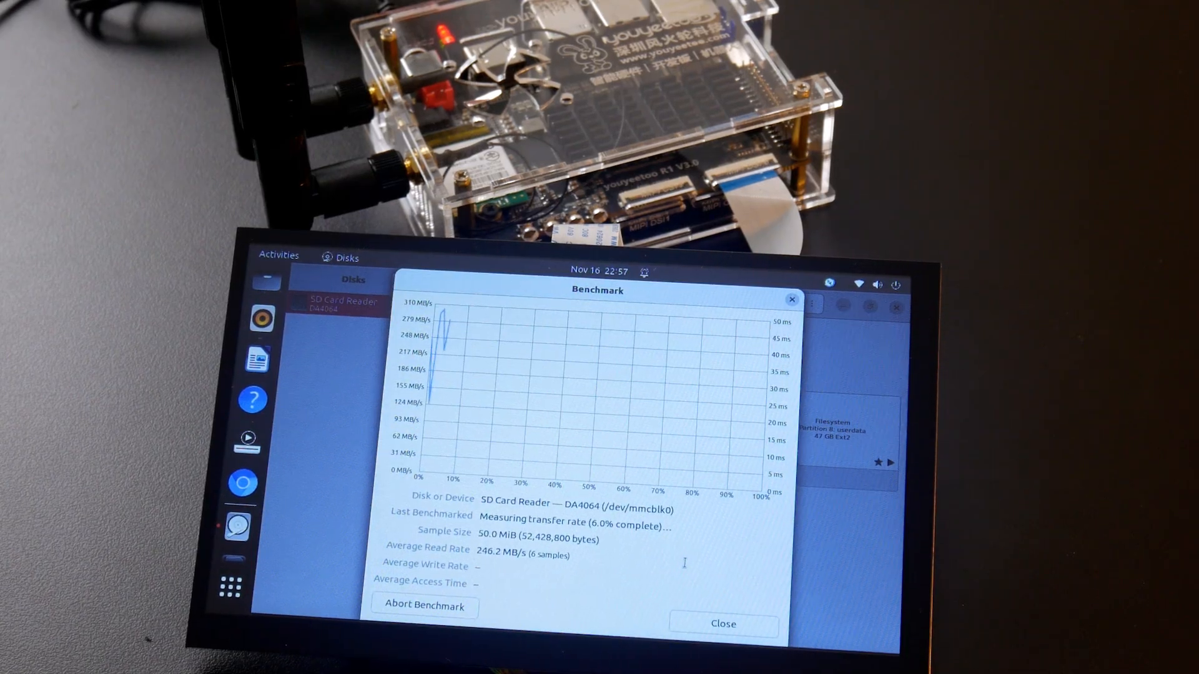